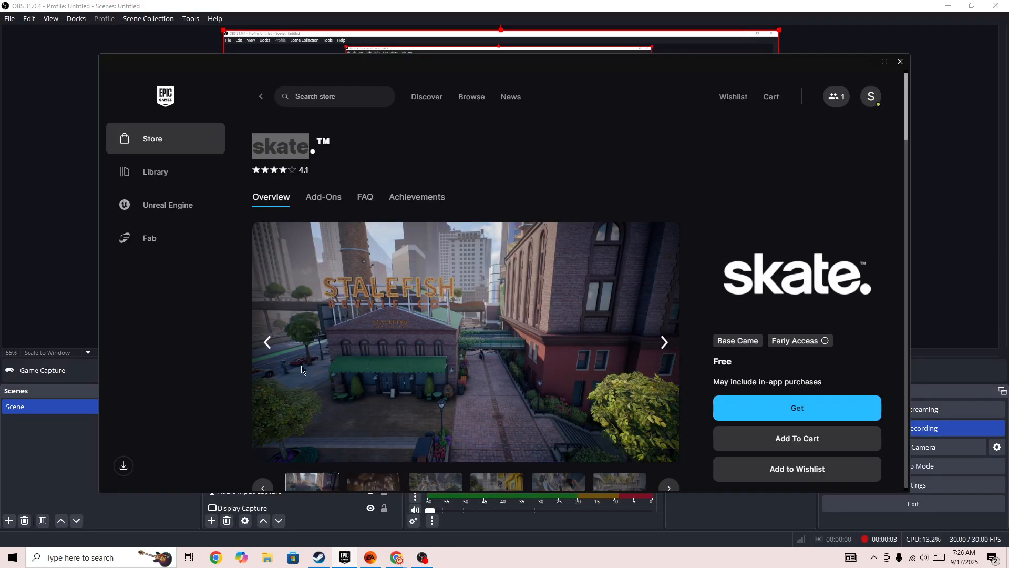
pyautogui.moveTo(381, 295)
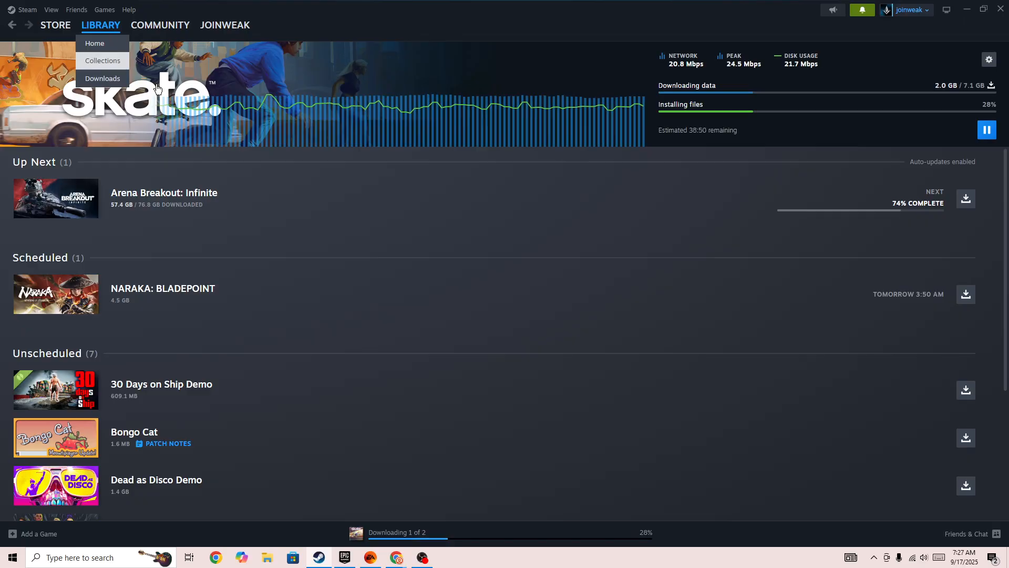
# Switch to Steam's Library Home view.
pyautogui.click(103, 60)
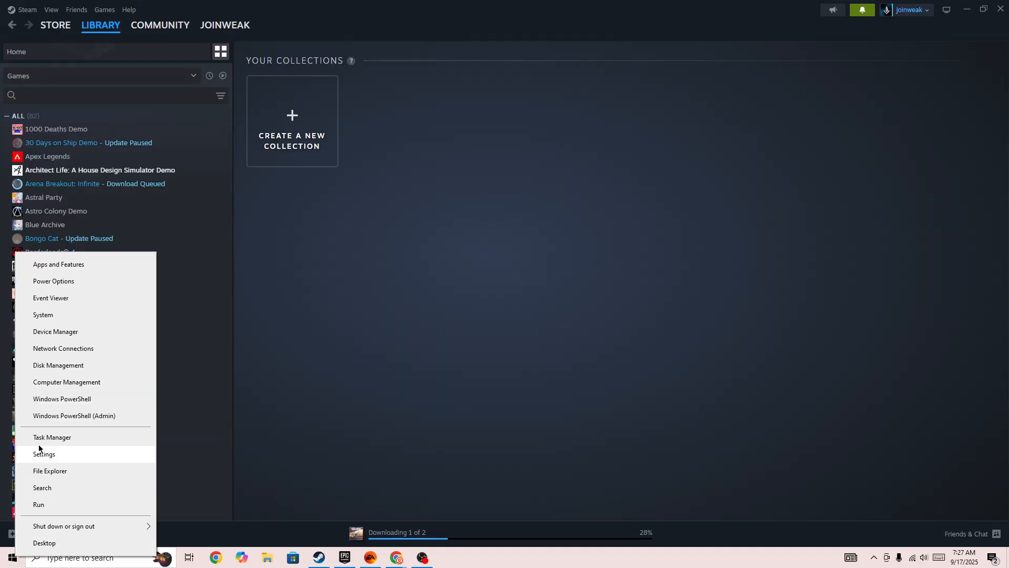
pyautogui.moveTo(53, 422)
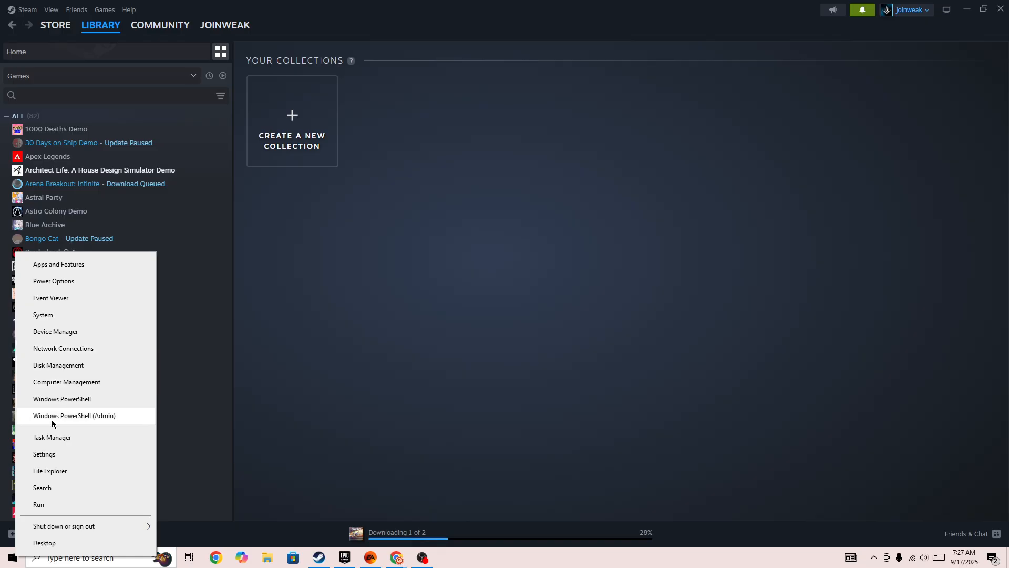
pyautogui.moveTo(52, 437)
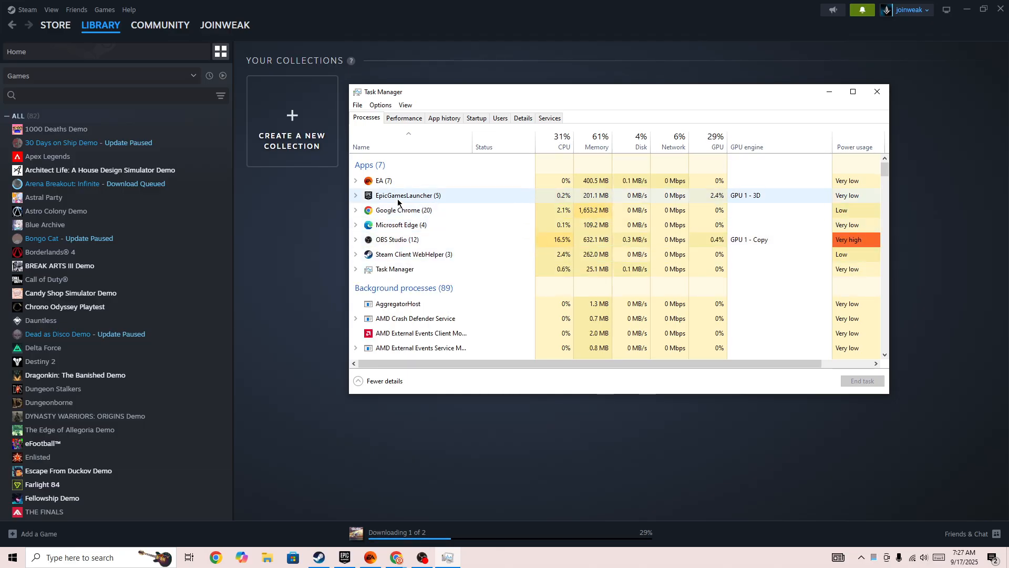
# End the EpicGamesLauncher task and select the Steam Client WebHelper process.
pyautogui.rightClick(409, 195)
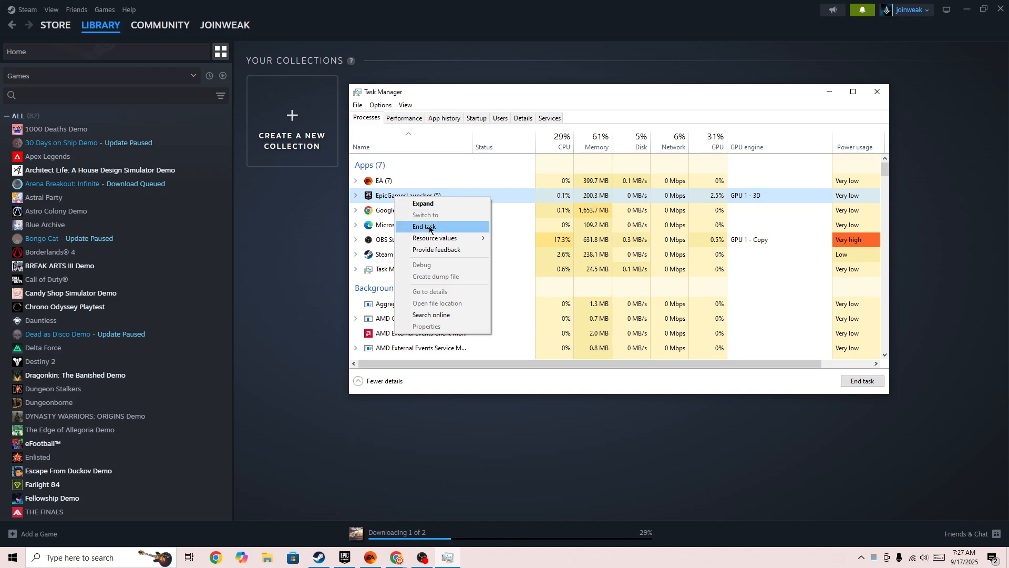
pyautogui.click(424, 226)
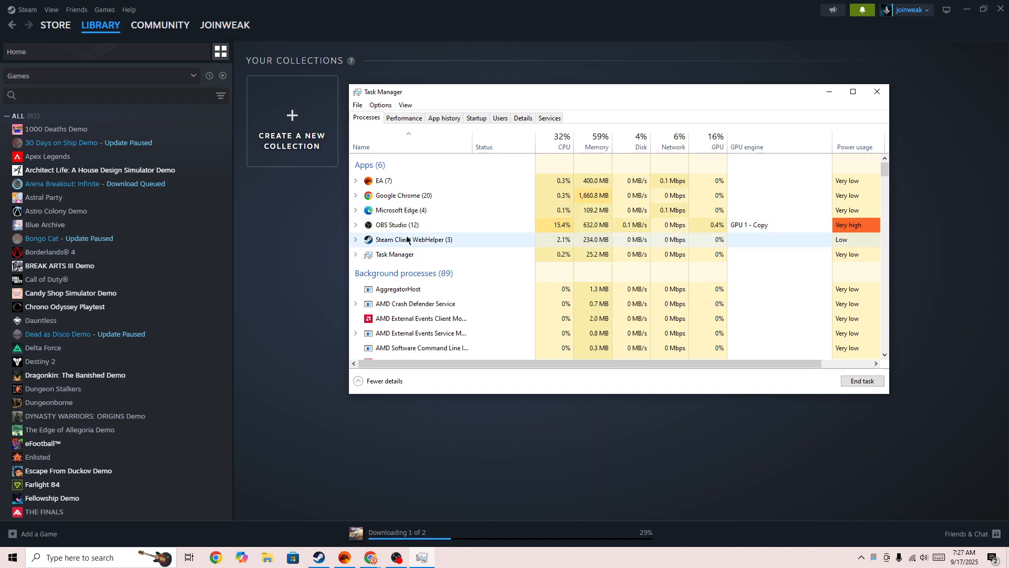
pyautogui.click(381, 180)
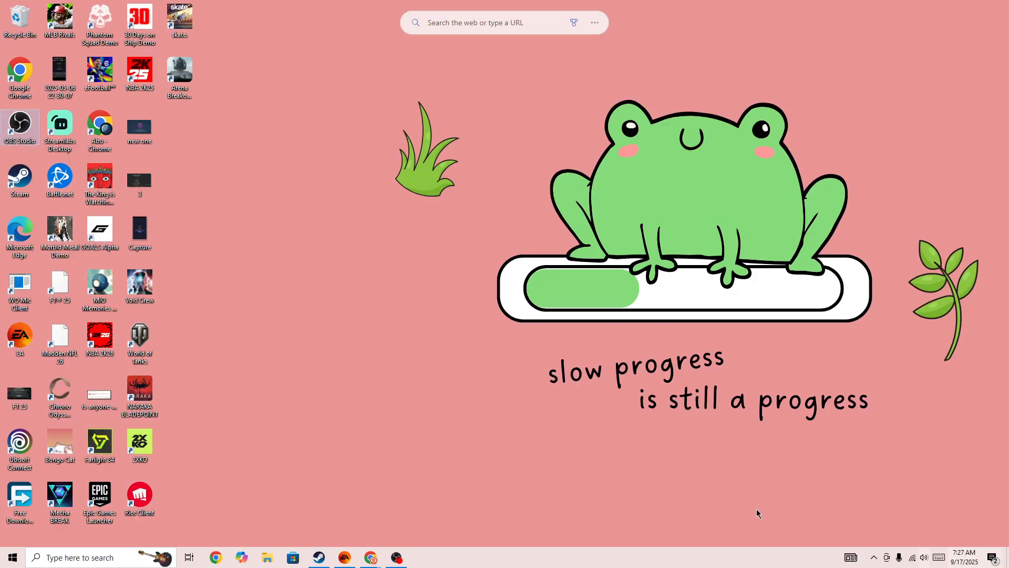
pyautogui.moveTo(39, 236)
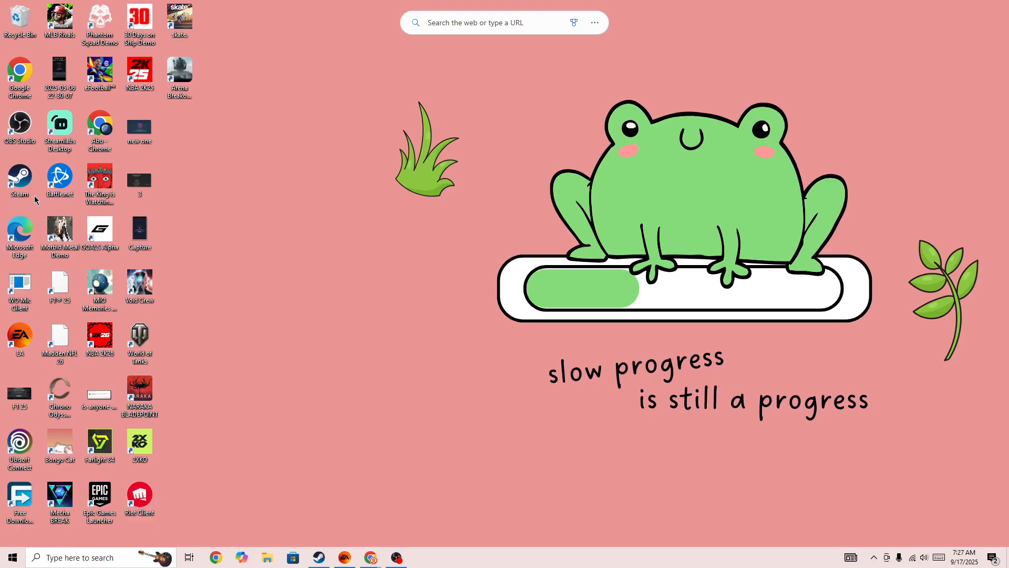
# Run the Steam shortcut as administrator, then open and dismiss the EA shortcut's menu.
pyautogui.rightClick(20, 181)
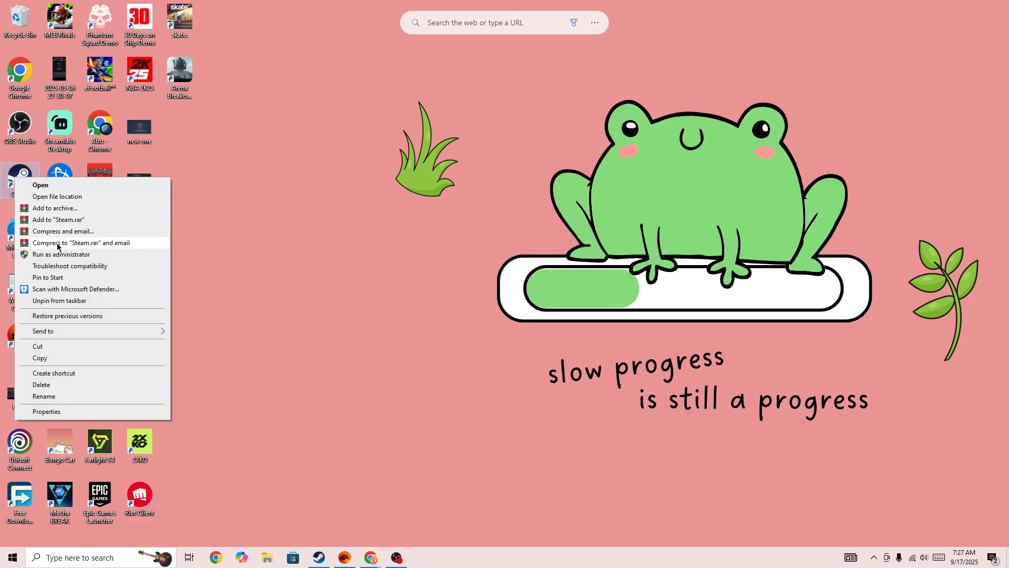
pyautogui.click(271, 267)
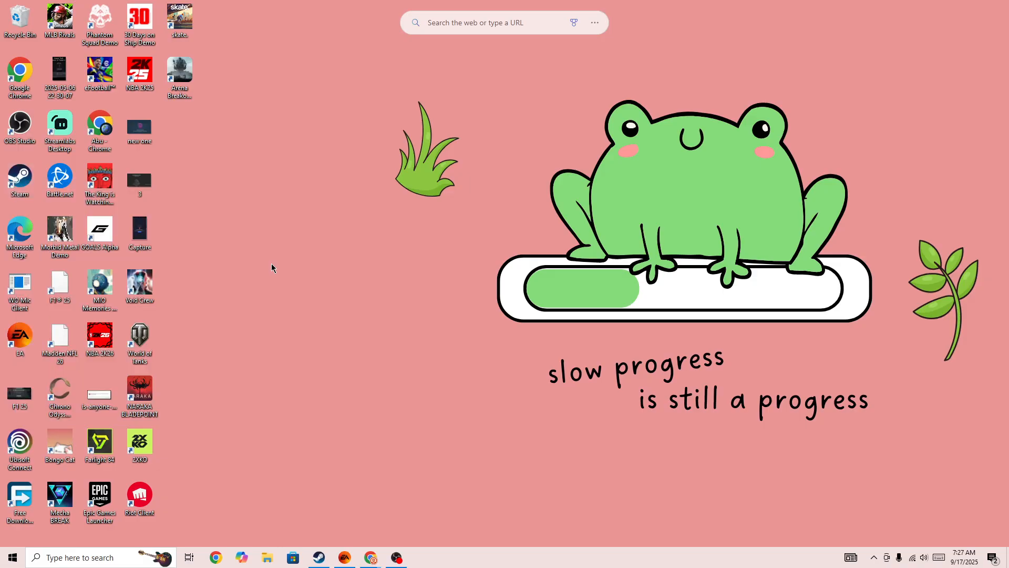
pyautogui.rightClick(19, 338)
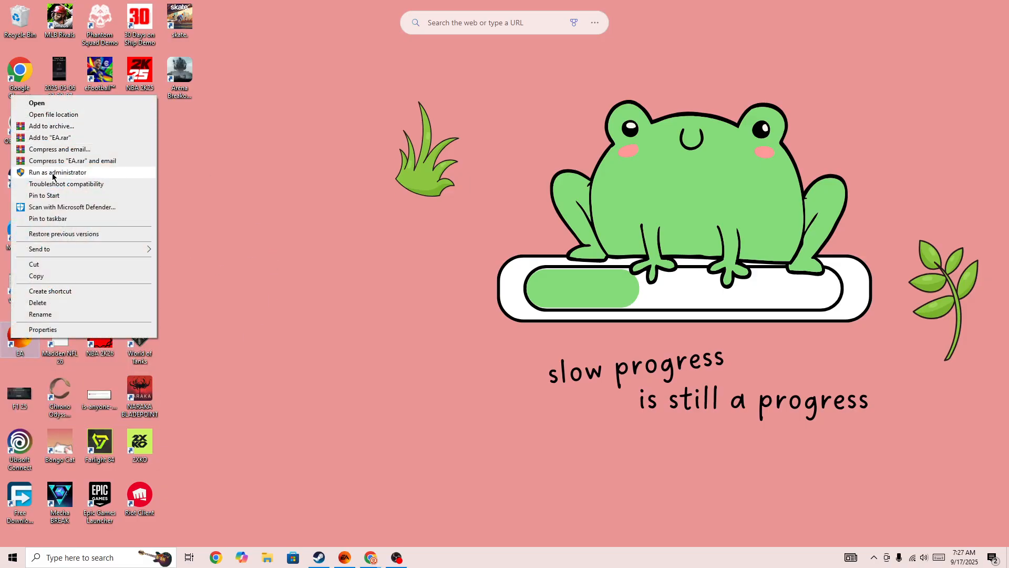
pyautogui.moveTo(454, 211)
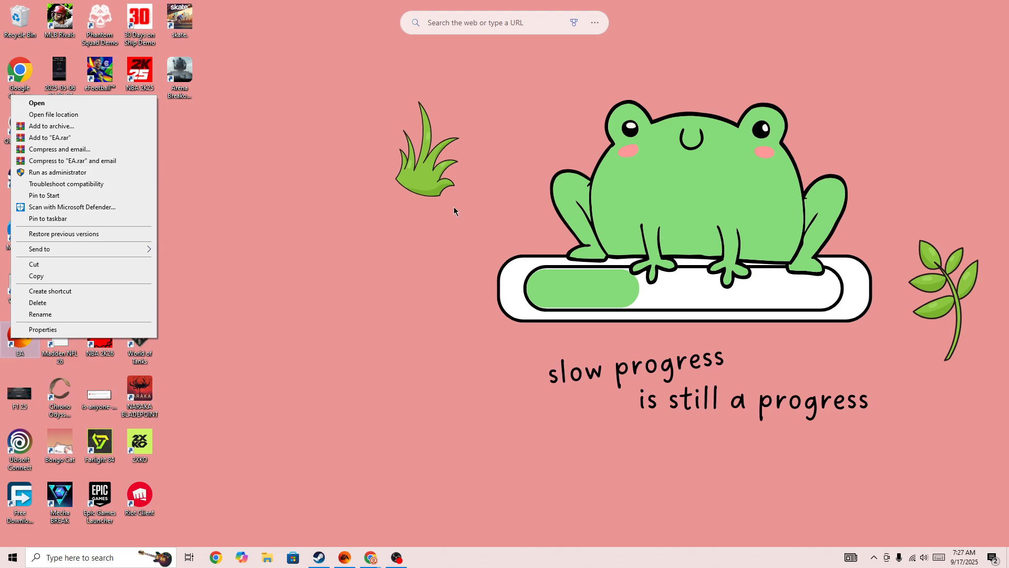
pyautogui.click(453, 212)
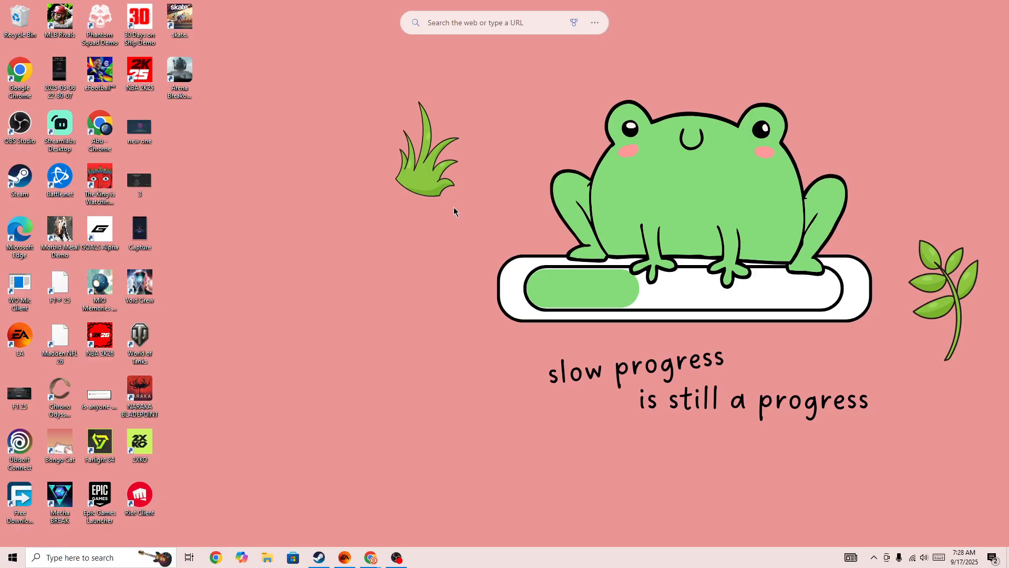
pyautogui.moveTo(416, 319)
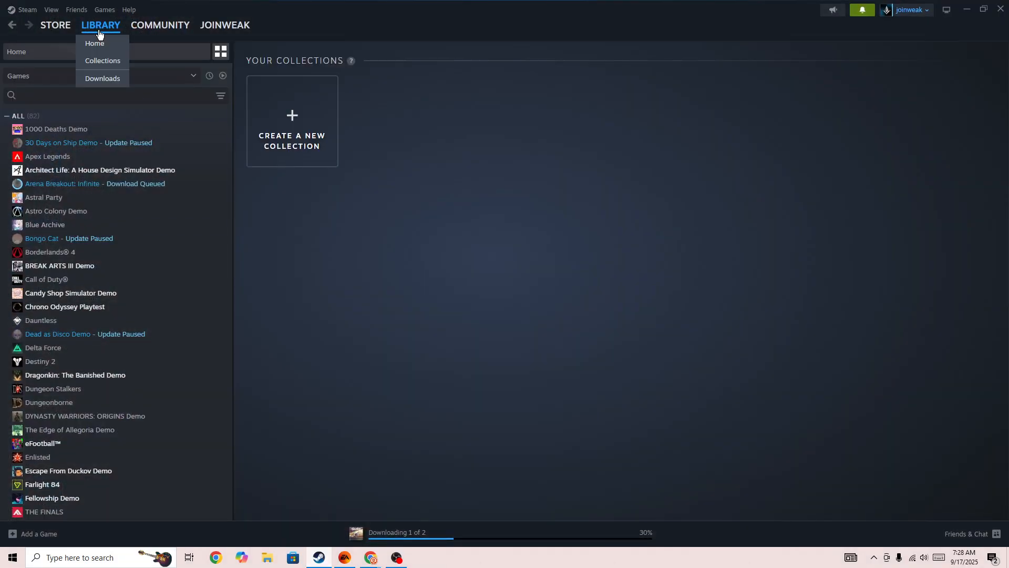
pyautogui.moveTo(69, 335)
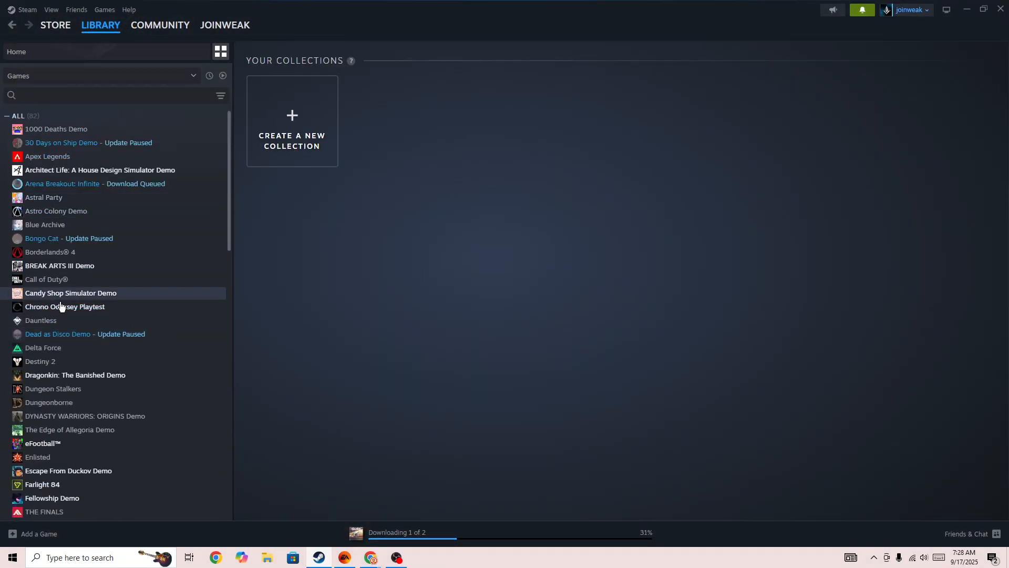
# Open skate in the library, view its Installed Files properties, then close Properties.
pyautogui.scroll(-3)
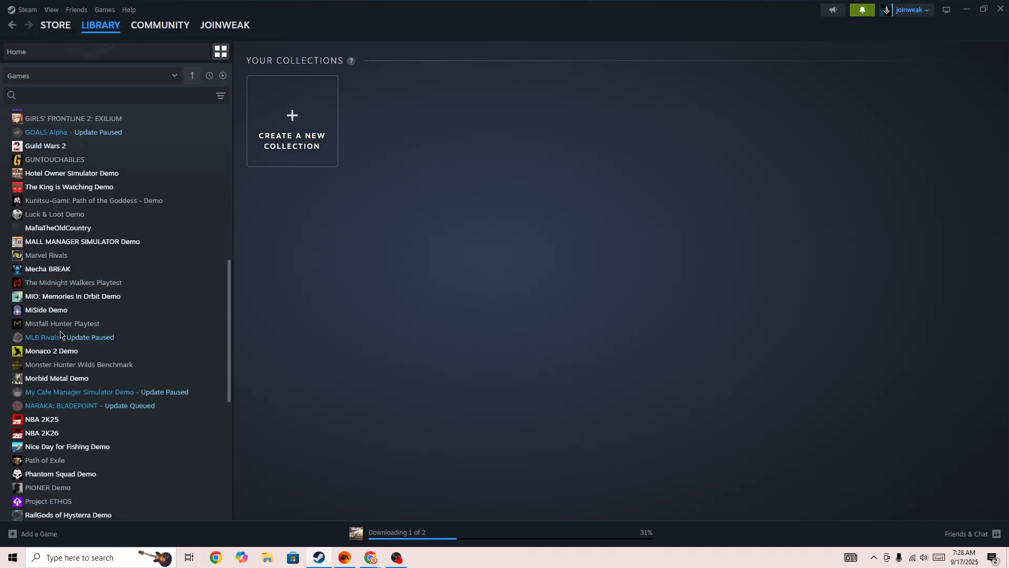
pyautogui.scroll(-3)
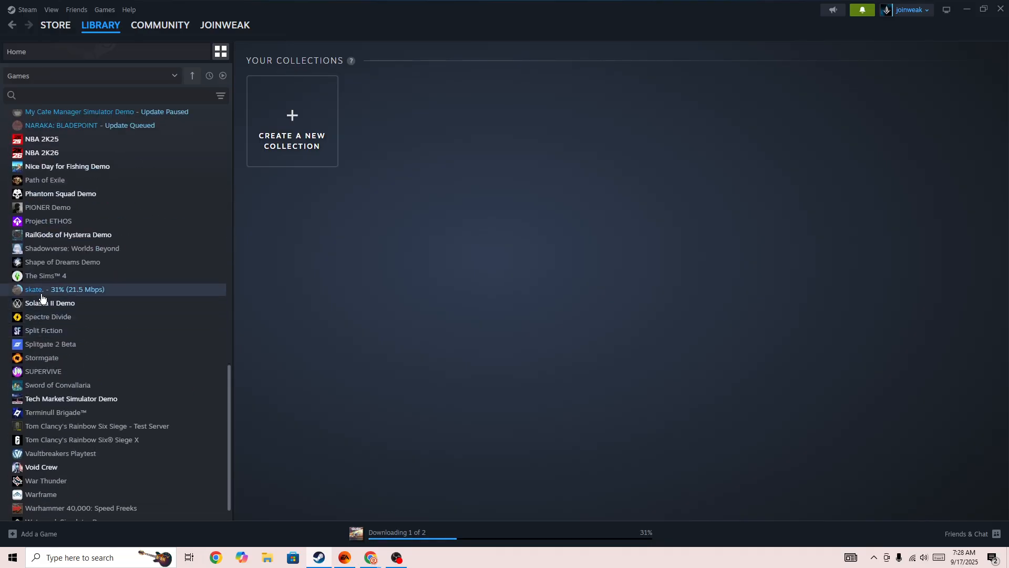
pyautogui.click(34, 289)
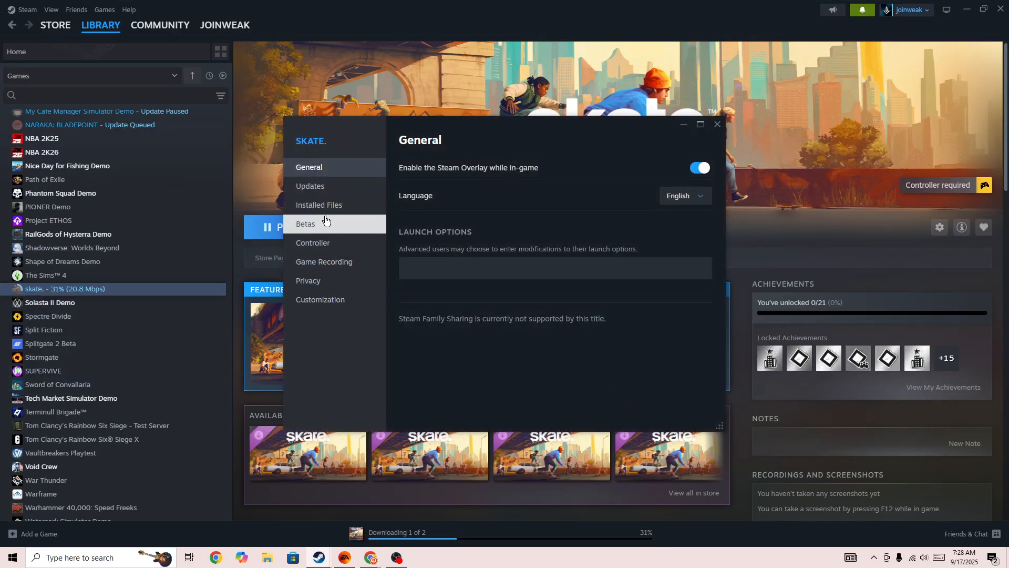
pyautogui.click(318, 204)
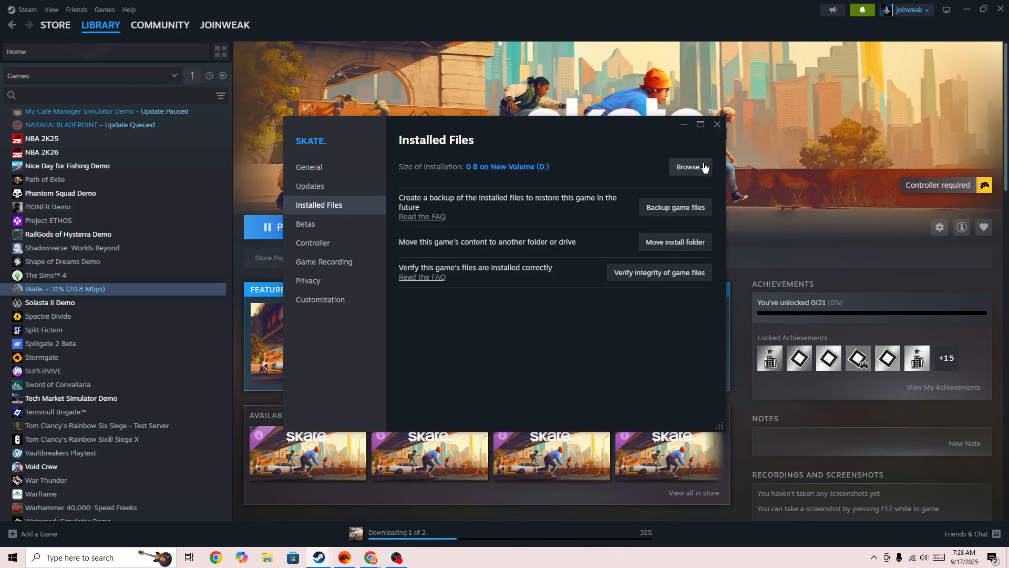
pyautogui.moveTo(717, 124)
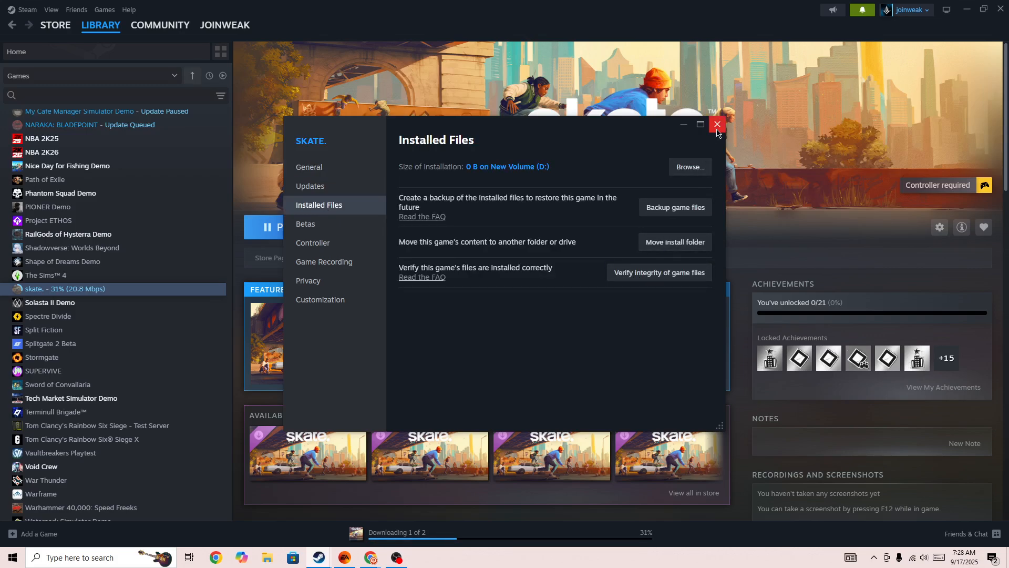
pyautogui.click(717, 124)
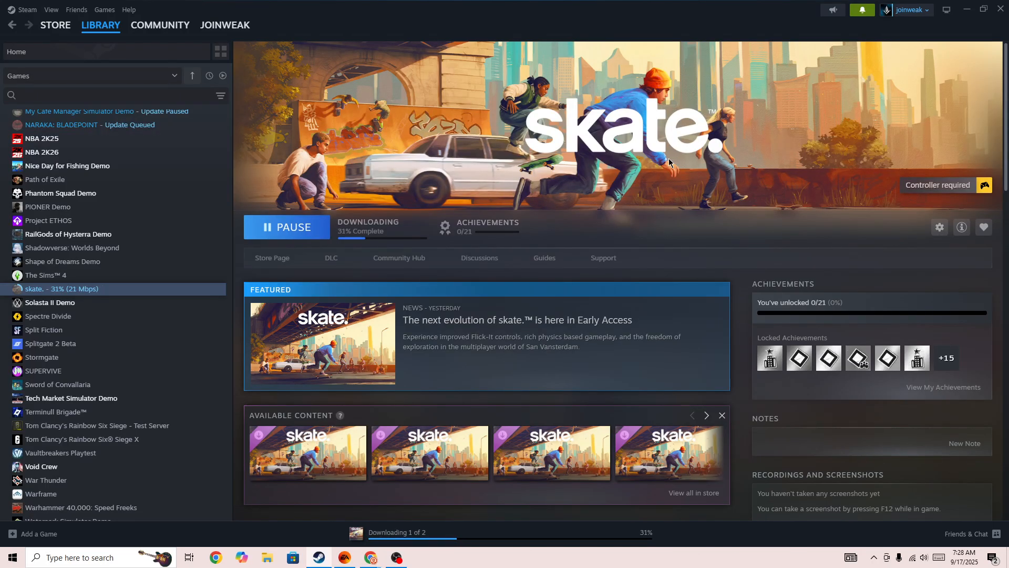
pyautogui.moveTo(669, 164)
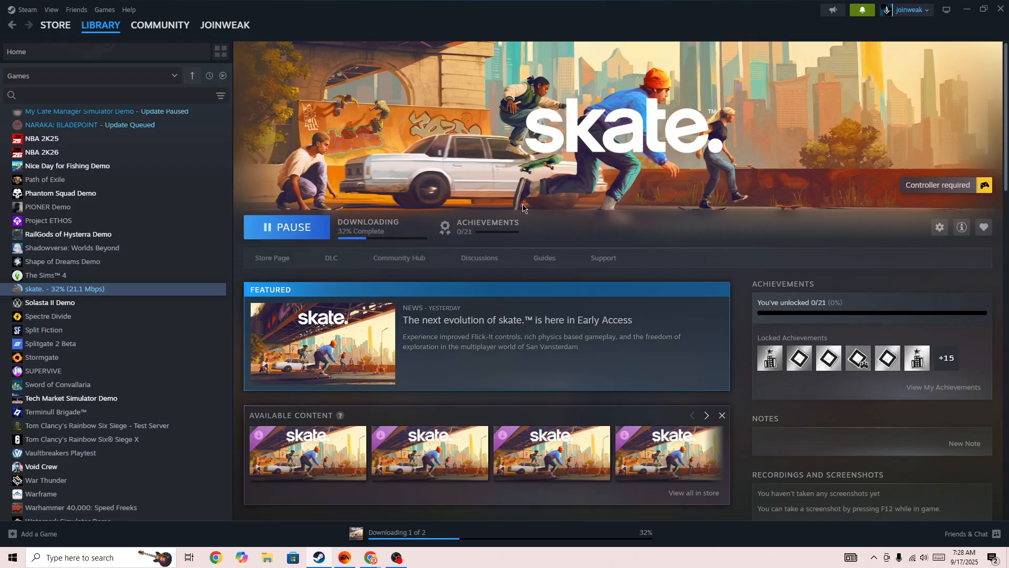
pyautogui.moveTo(505, 223)
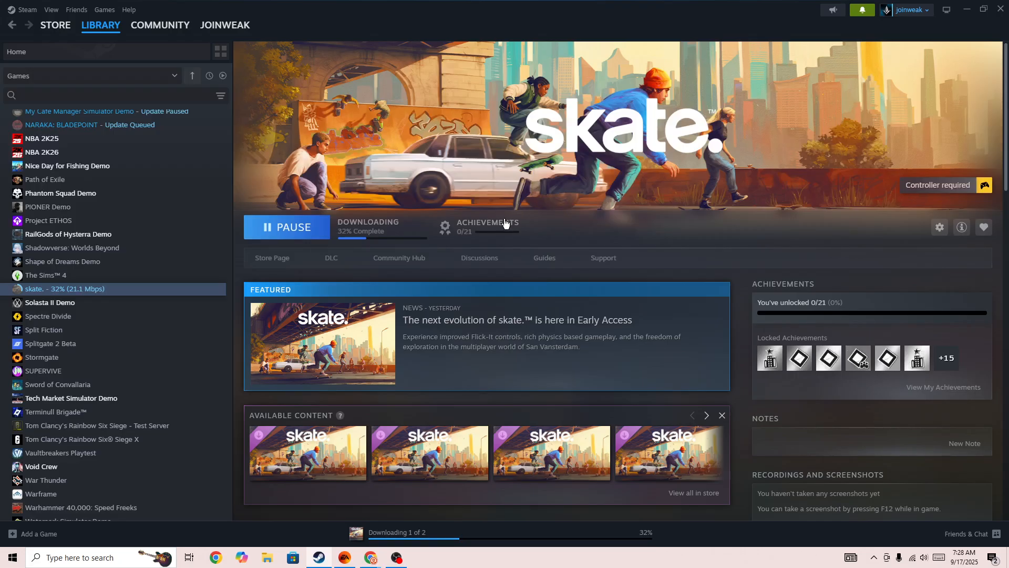
pyautogui.moveTo(501, 227)
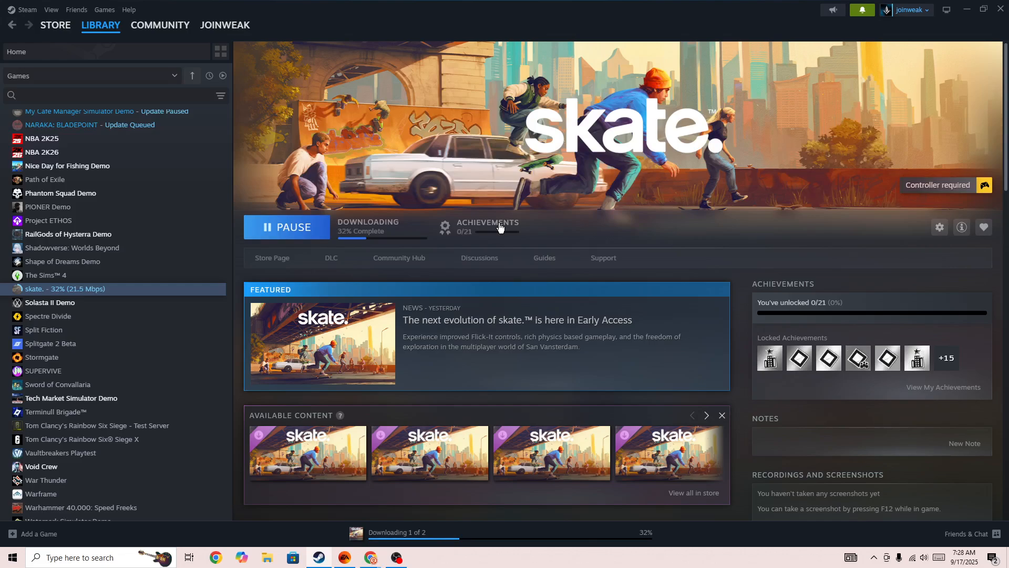
pyautogui.moveTo(496, 235)
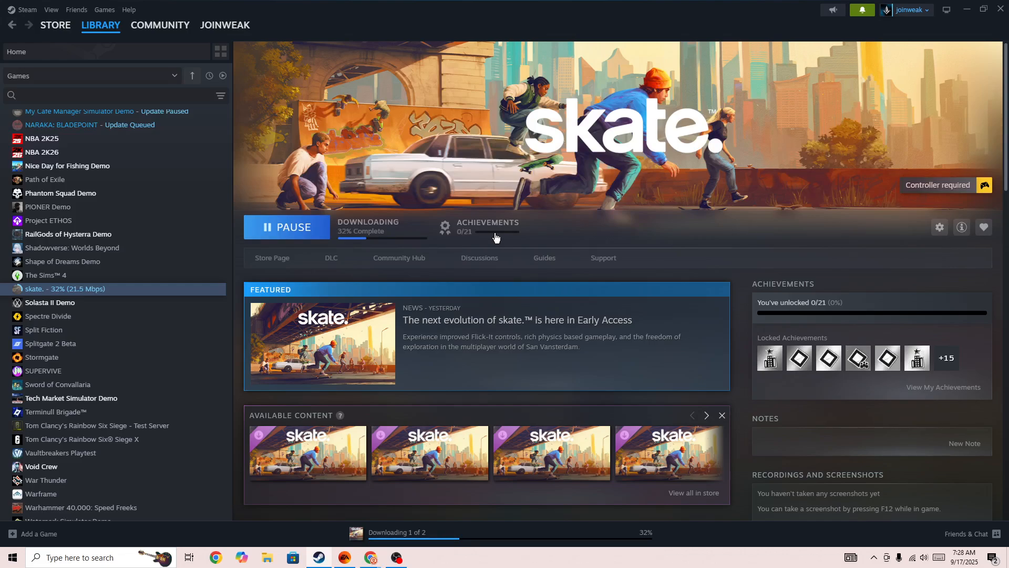